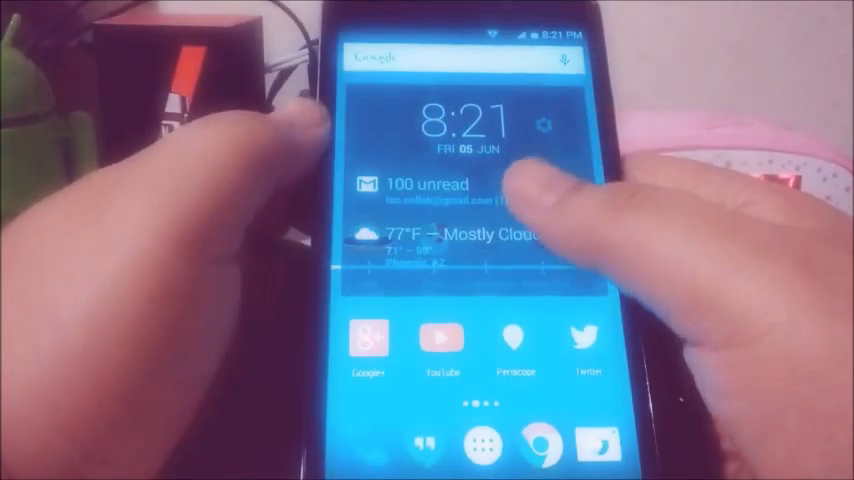
Bring up the app drawer from the home screen to find the Link2SD icon.
click(480, 448)
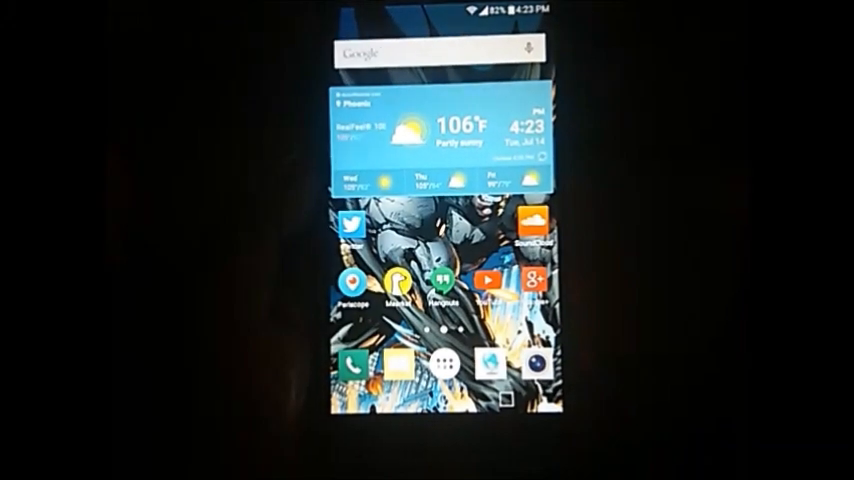
click(446, 364)
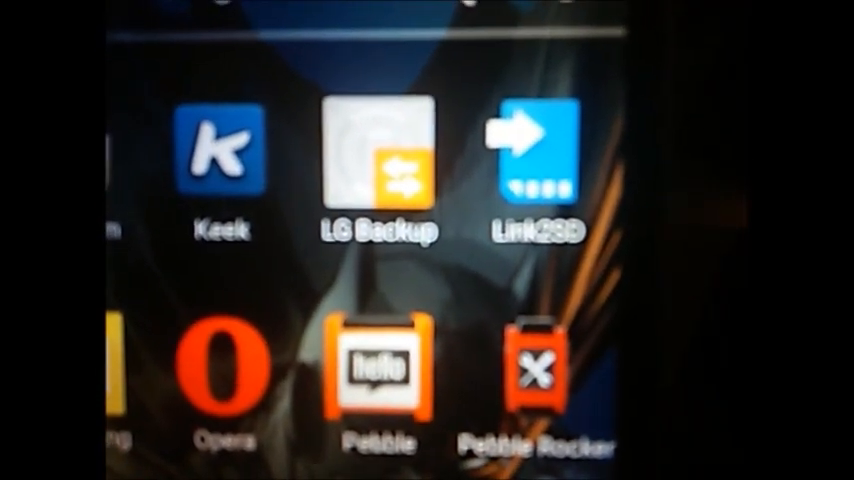
Scroll through Link2SD's user applications list of 57 apps, several linked to SD.
scroll(down, 3)
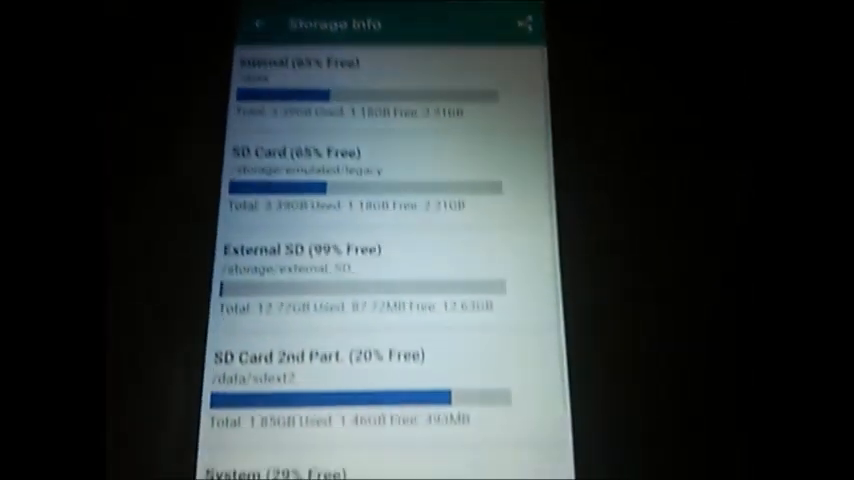
scroll(down, 3)
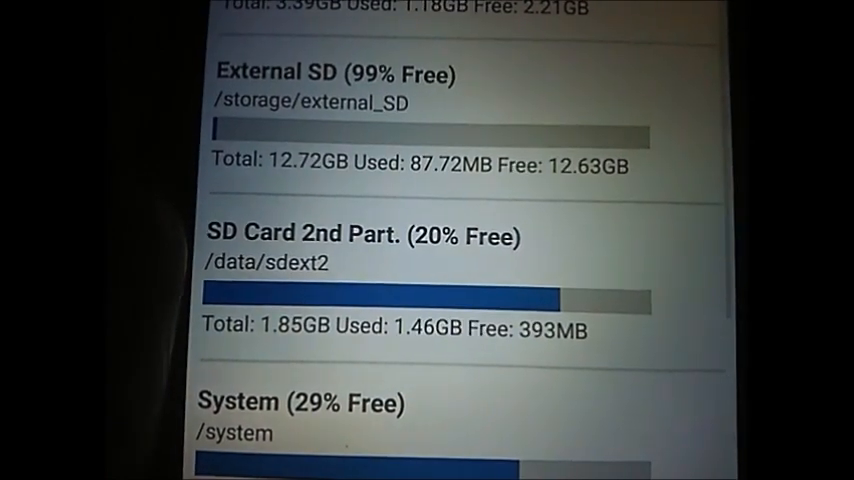
scroll(down, 3)
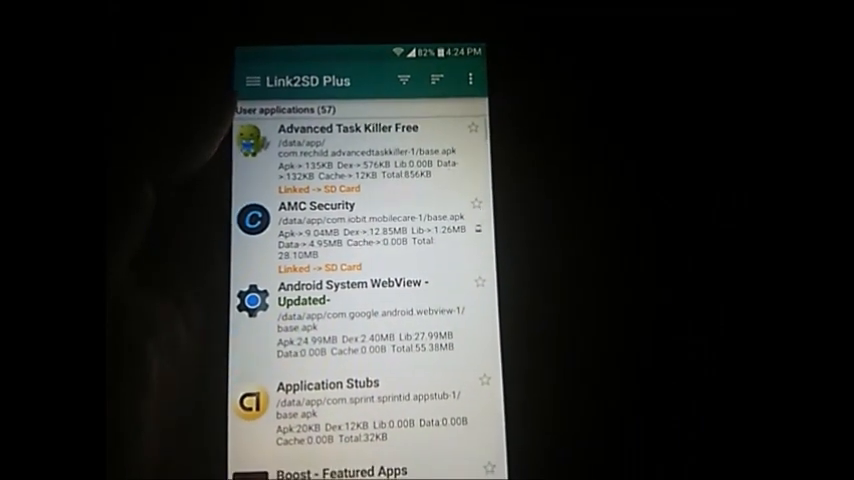
Scroll further down the app list toward the app whose 28.62MB details get opened.
scroll(down, 3)
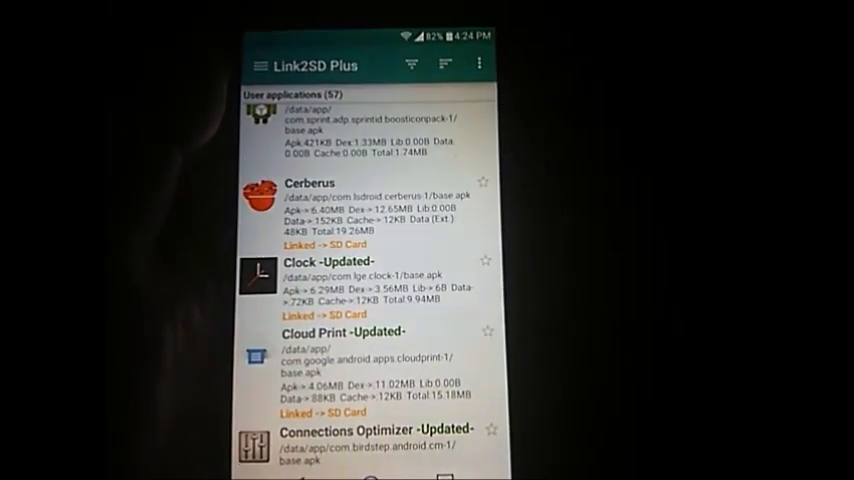
scroll(down, 3)
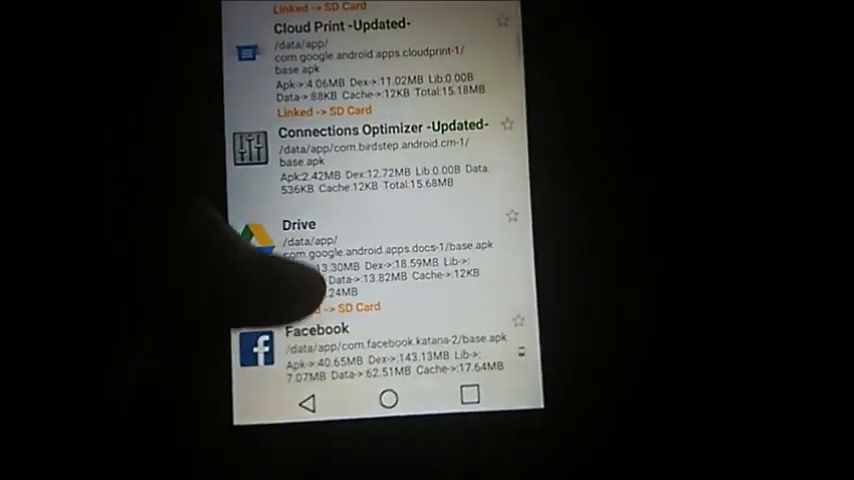
scroll(down, 3)
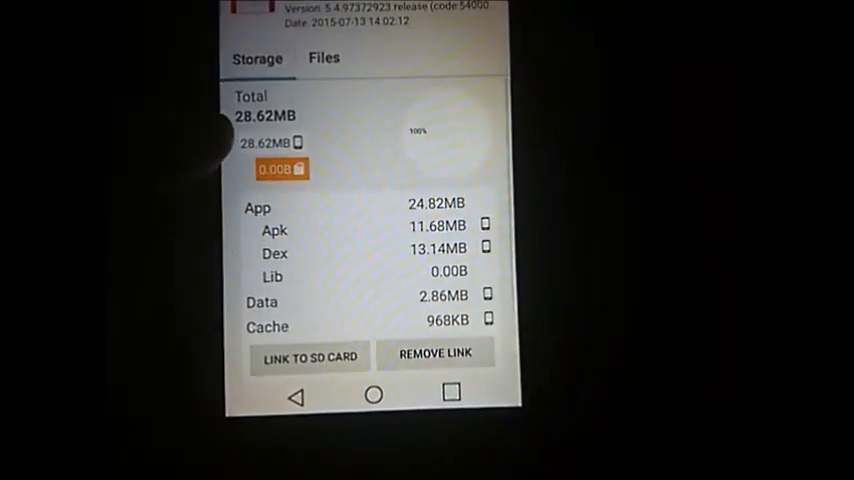
Link the app to the SD card's second partition with application and dalvik-cache files.
click(308, 356)
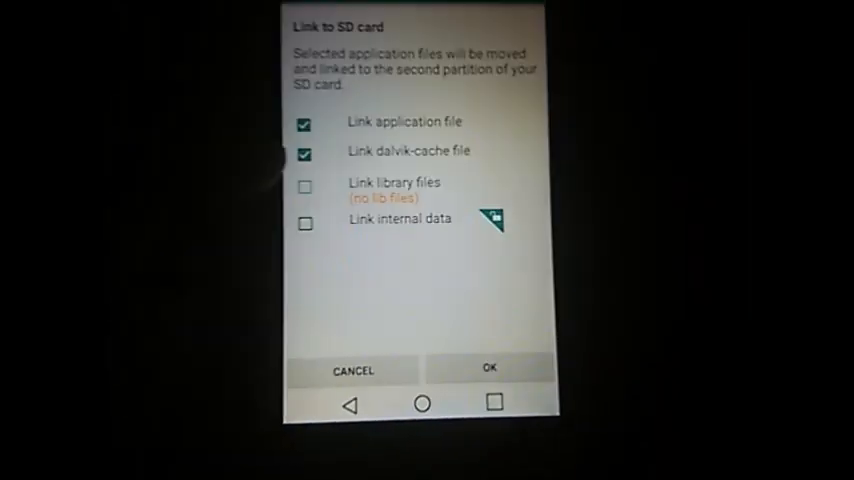
click(488, 368)
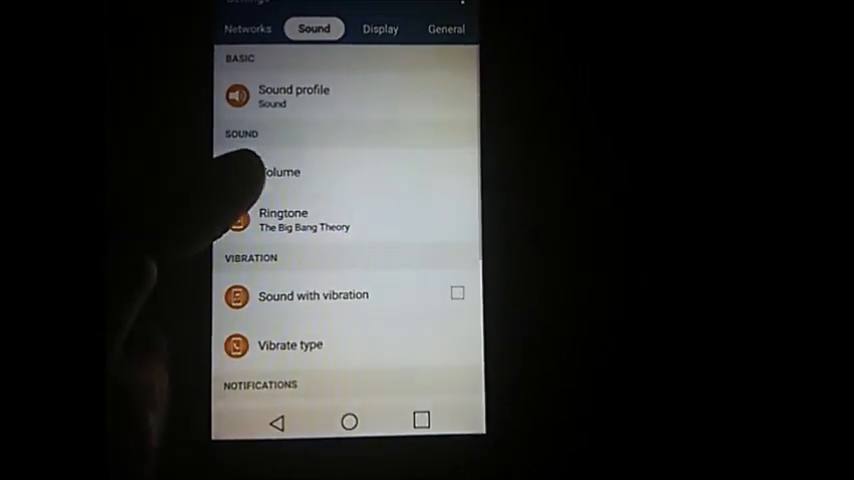
Reach the Apps list from Settings' General section, heading for the On SD Card view.
click(446, 28)
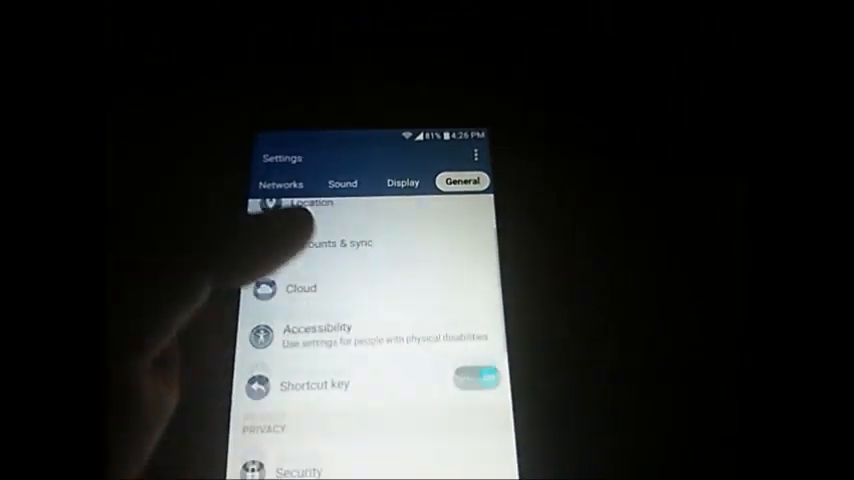
scroll(up, 3)
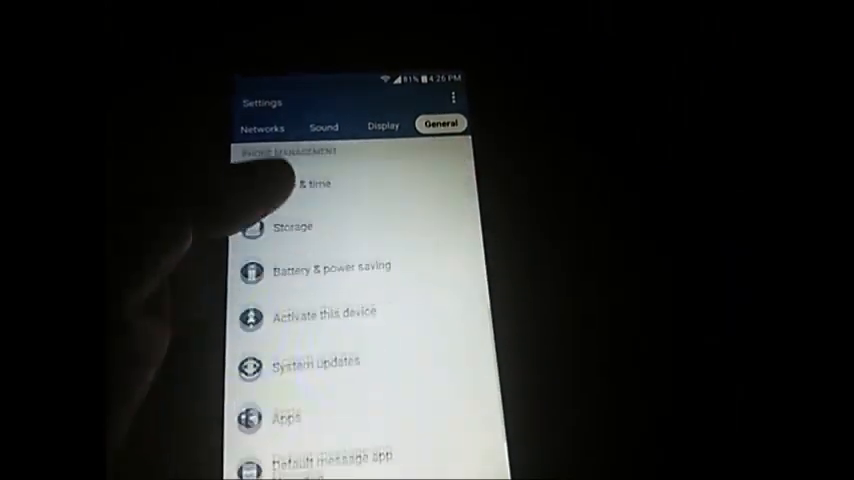
click(286, 418)
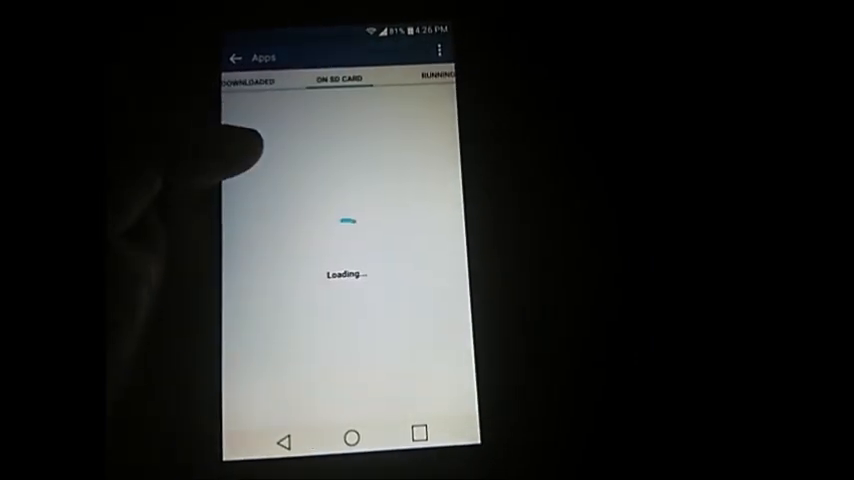